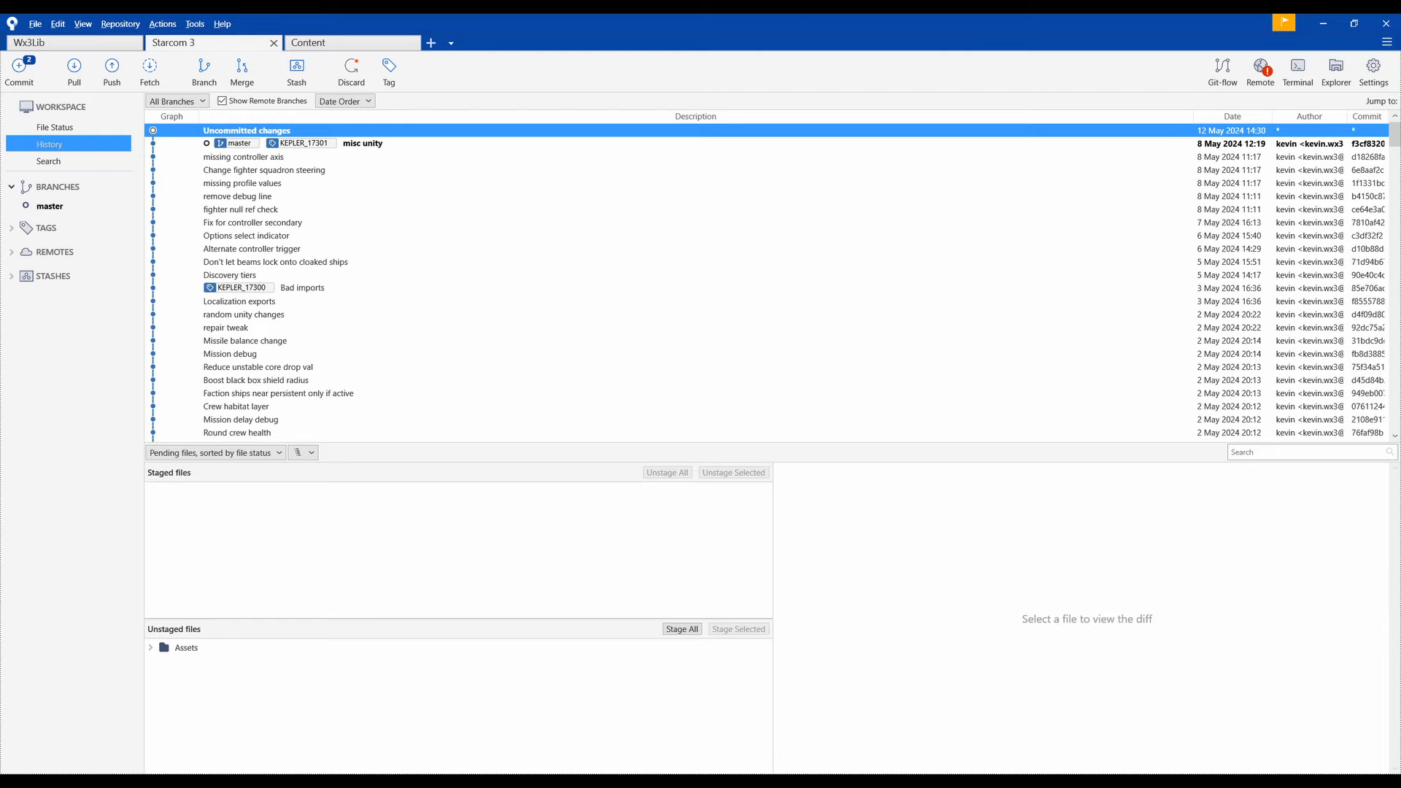
Step: Filter the Project window with 'sh' to list Shields, ShieldBubble and ShieldsShader
click(386, 773)
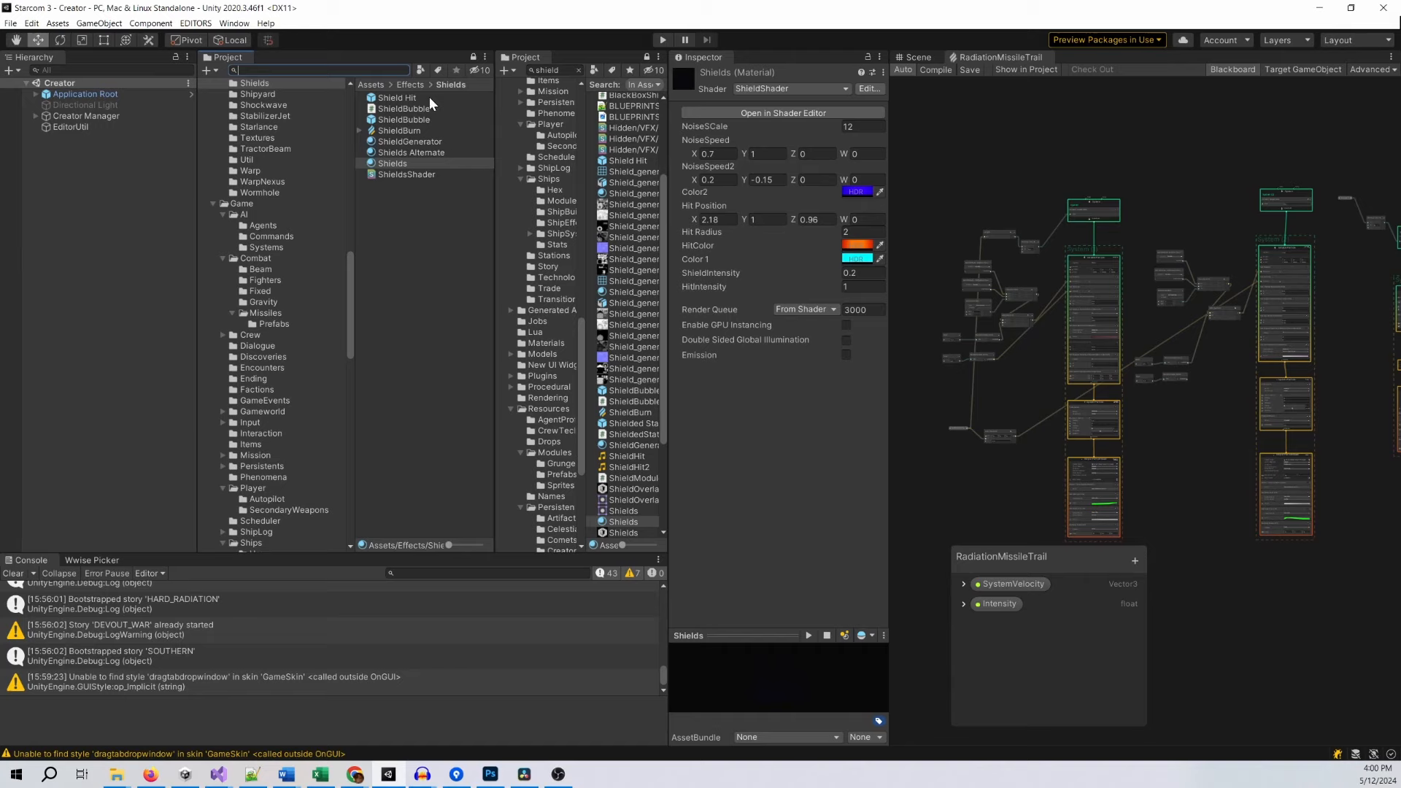
text(shields)
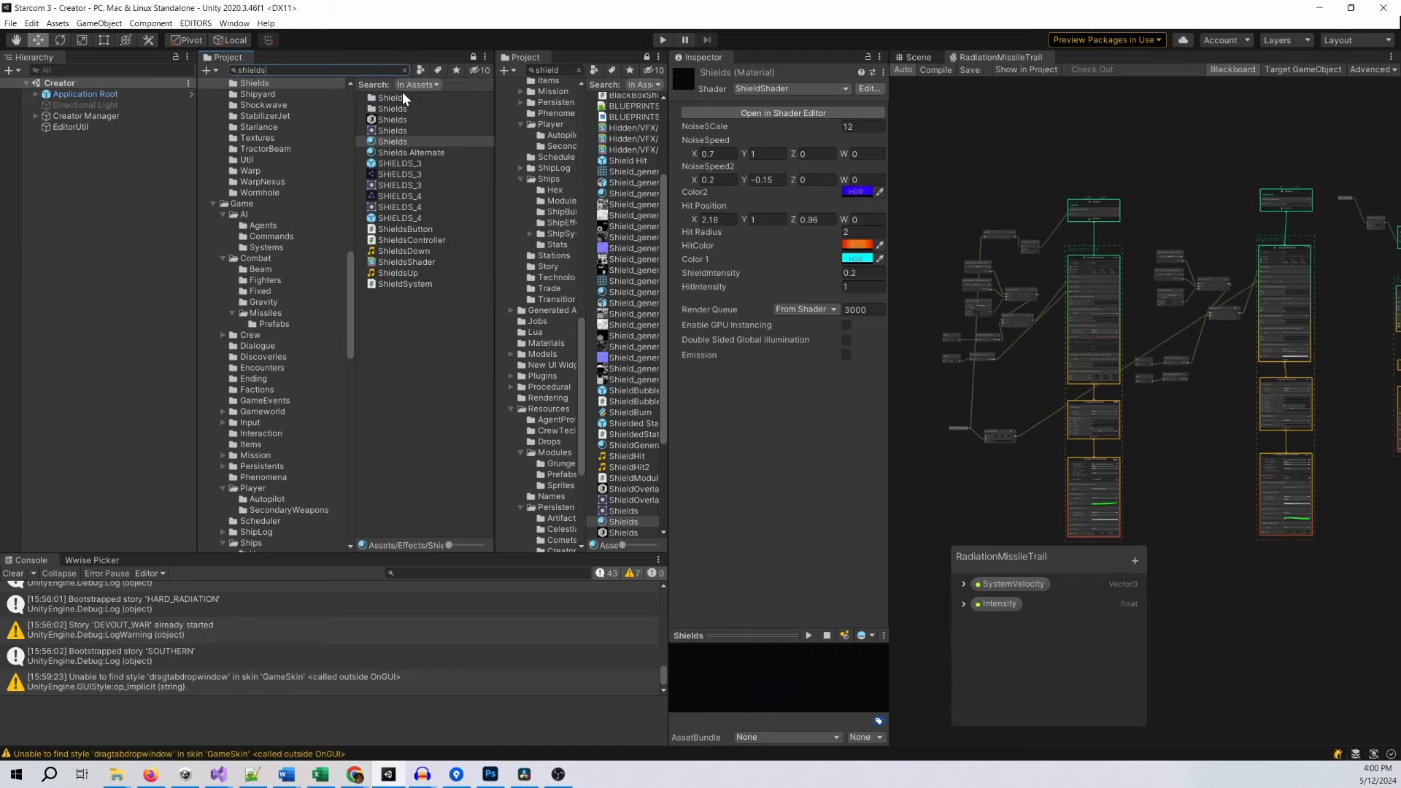
click(405, 283)
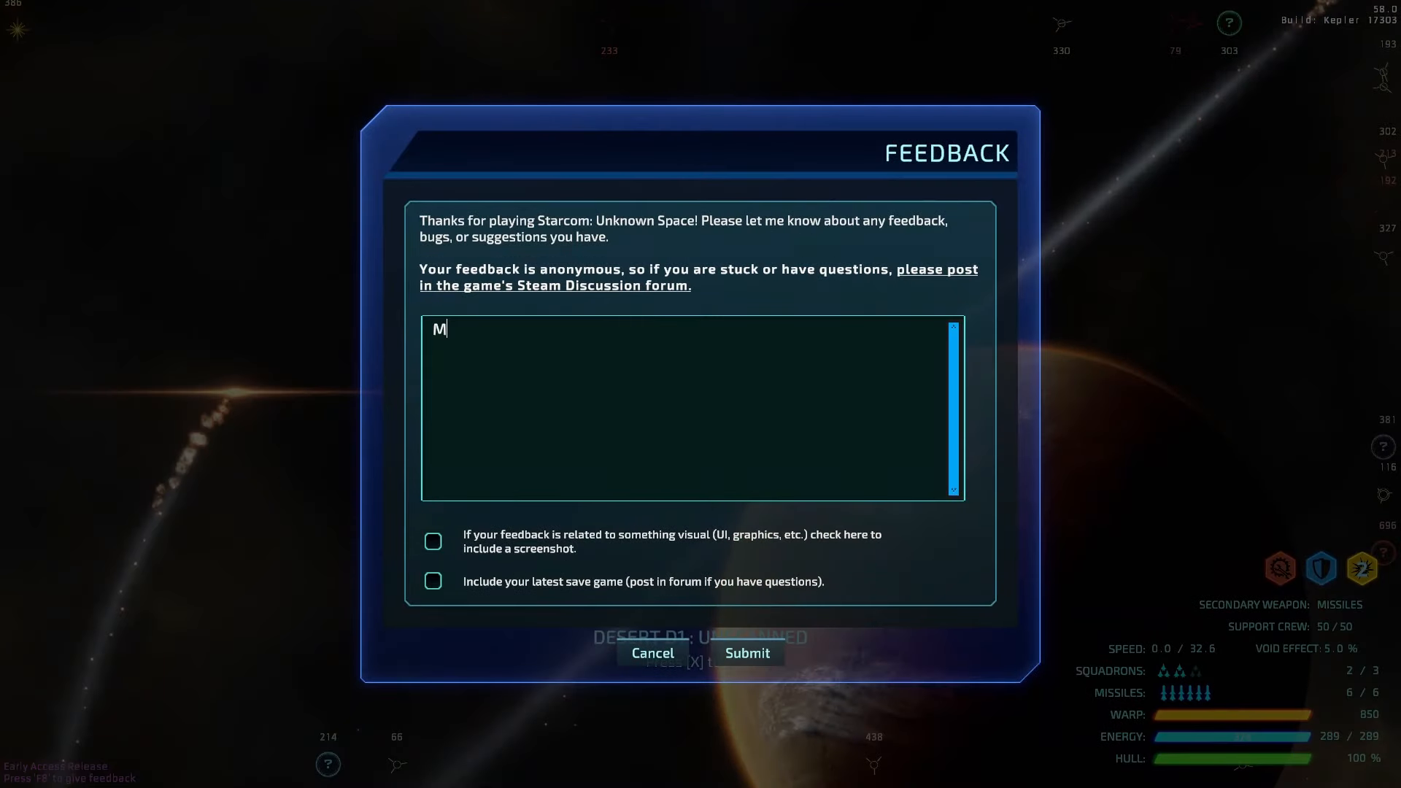
Step: Write the feedback complaint '...y eyes! The goggles, they do nothing'
text(y eyes! The gog)
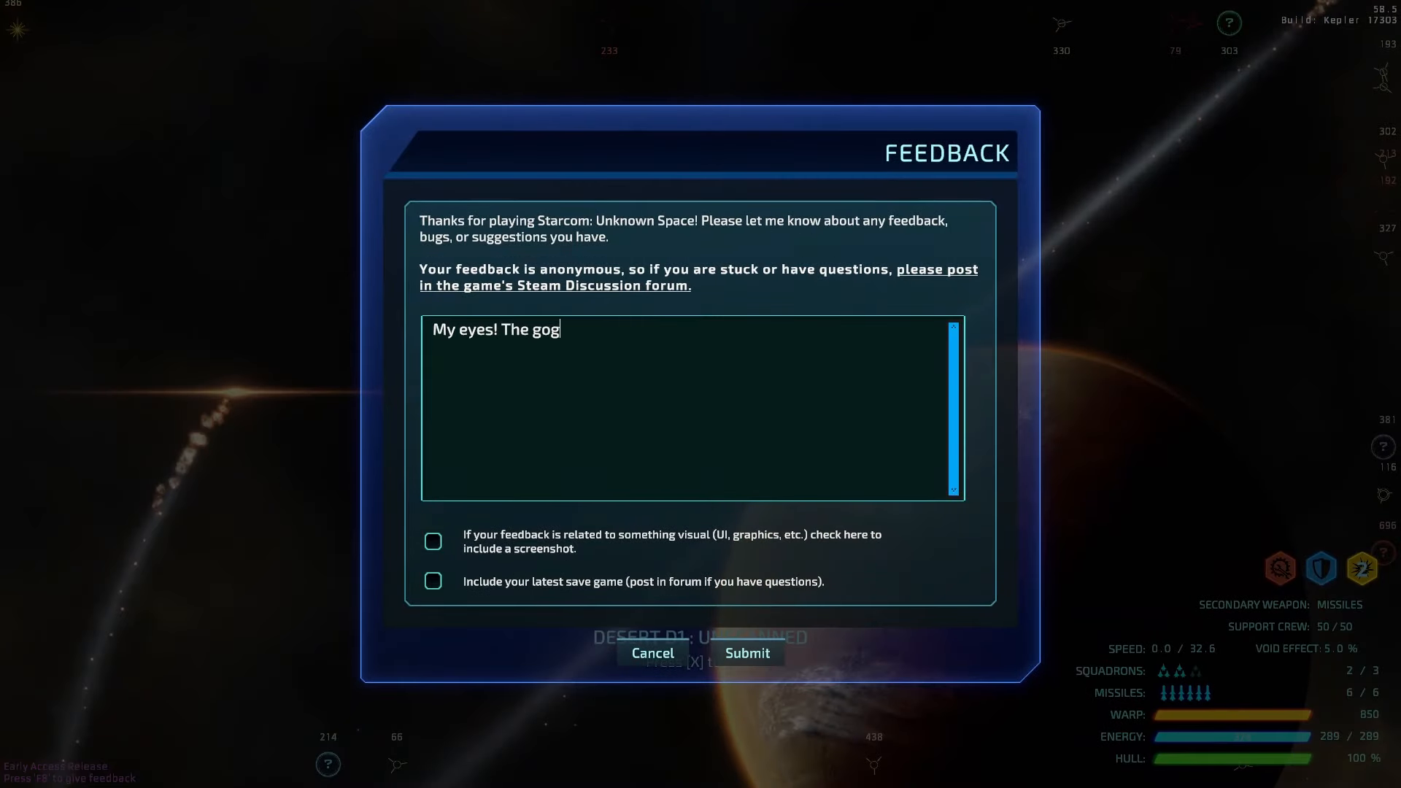
text(gles, they do nothing)
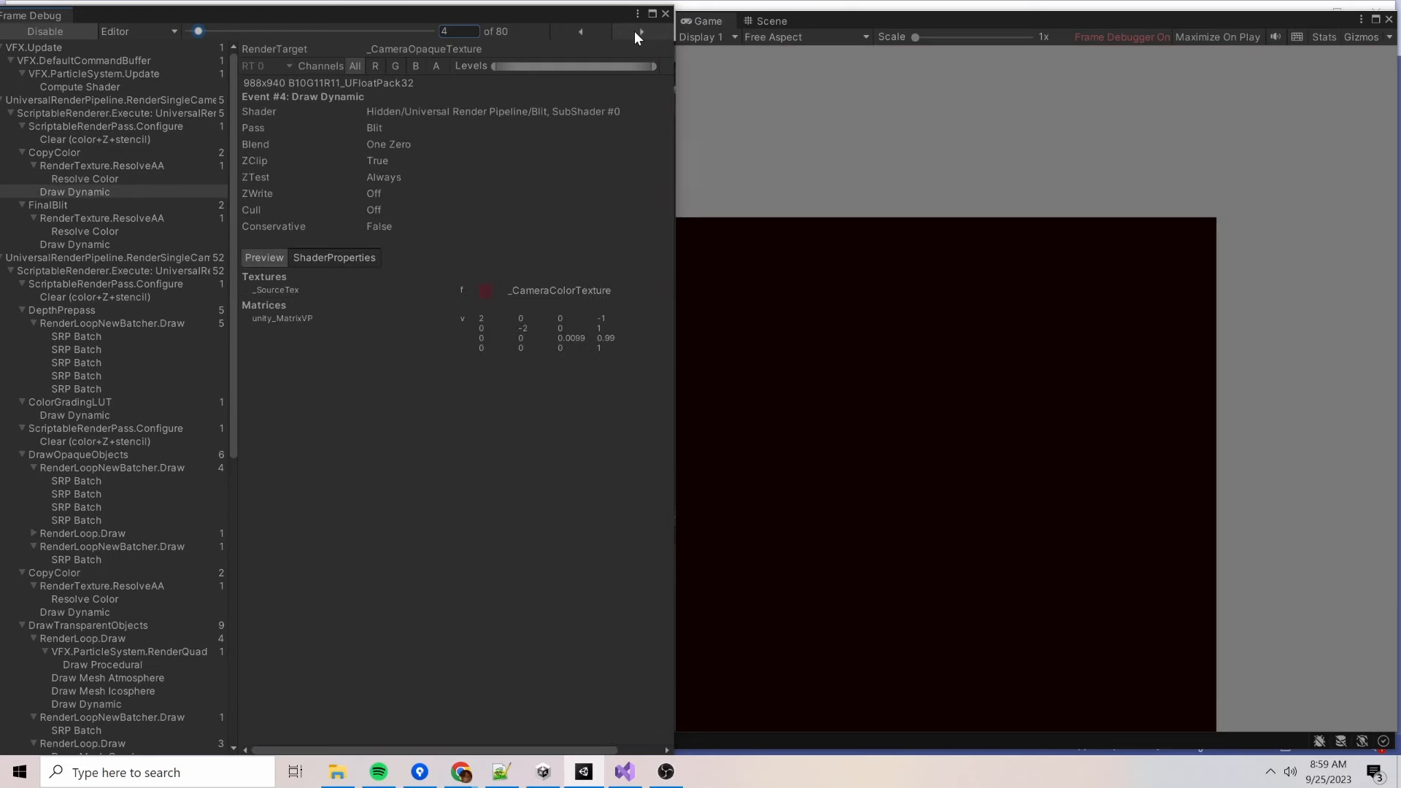
Step: Step forward through depth prepass, color grading LUT and opaque batches past the planet mesh draw
click(635, 32)
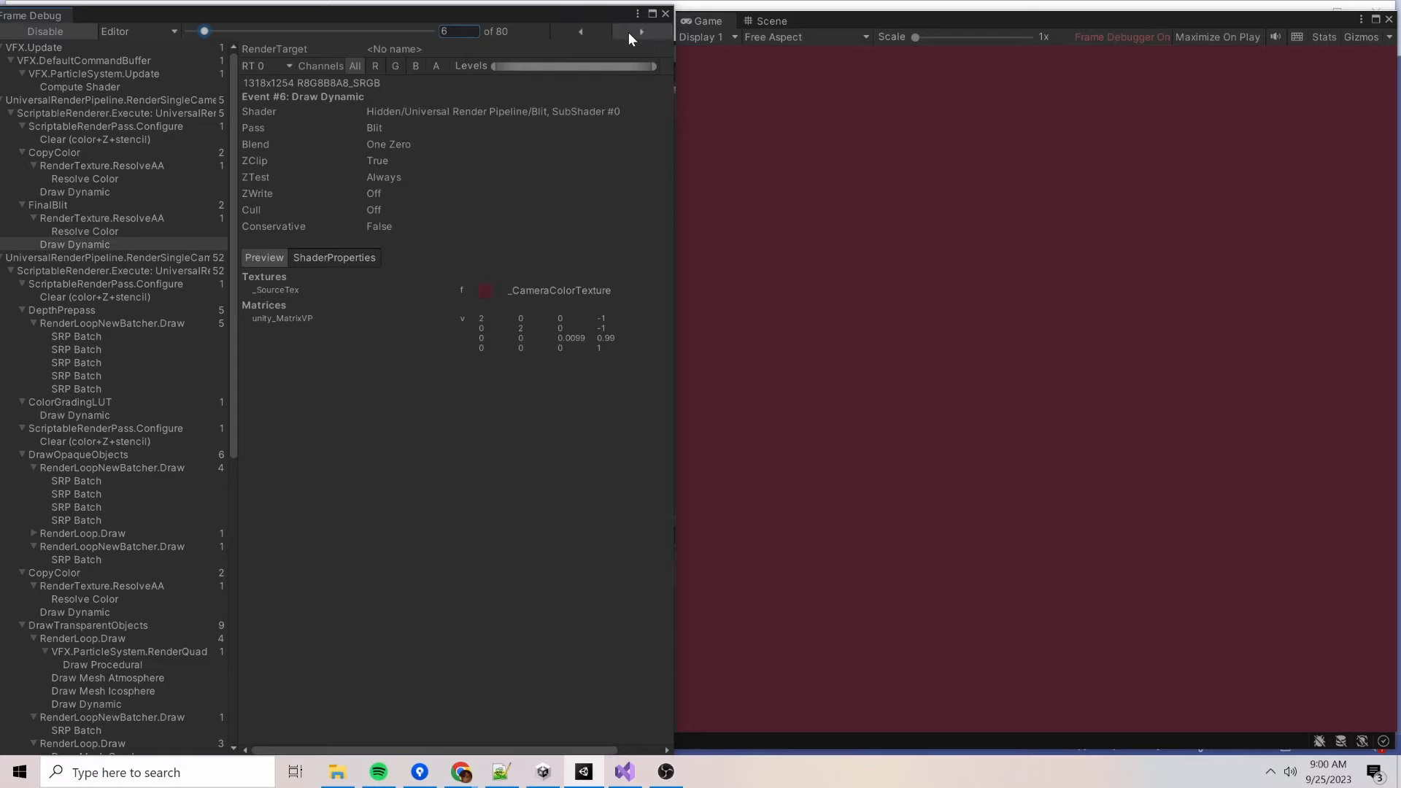
click(640, 32)
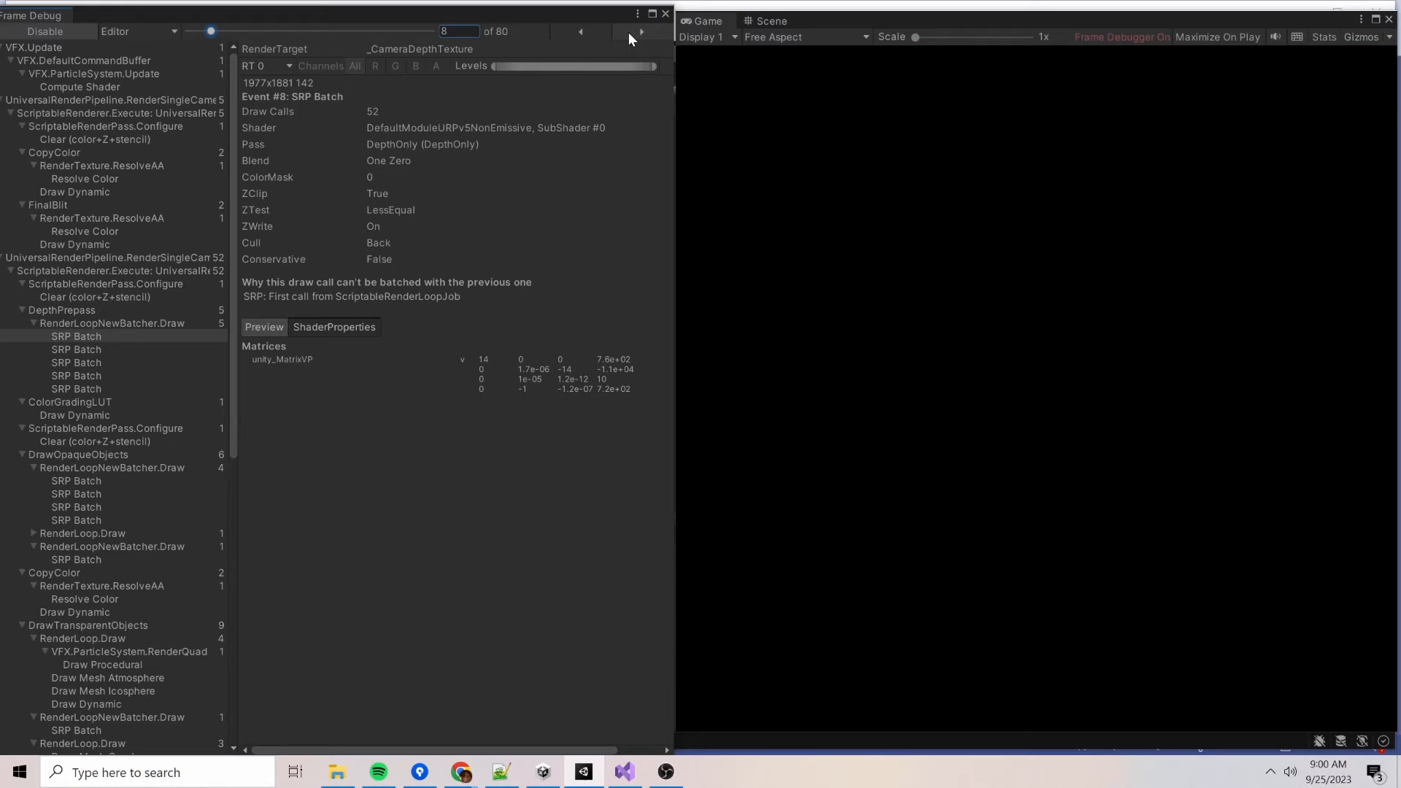
click(640, 31)
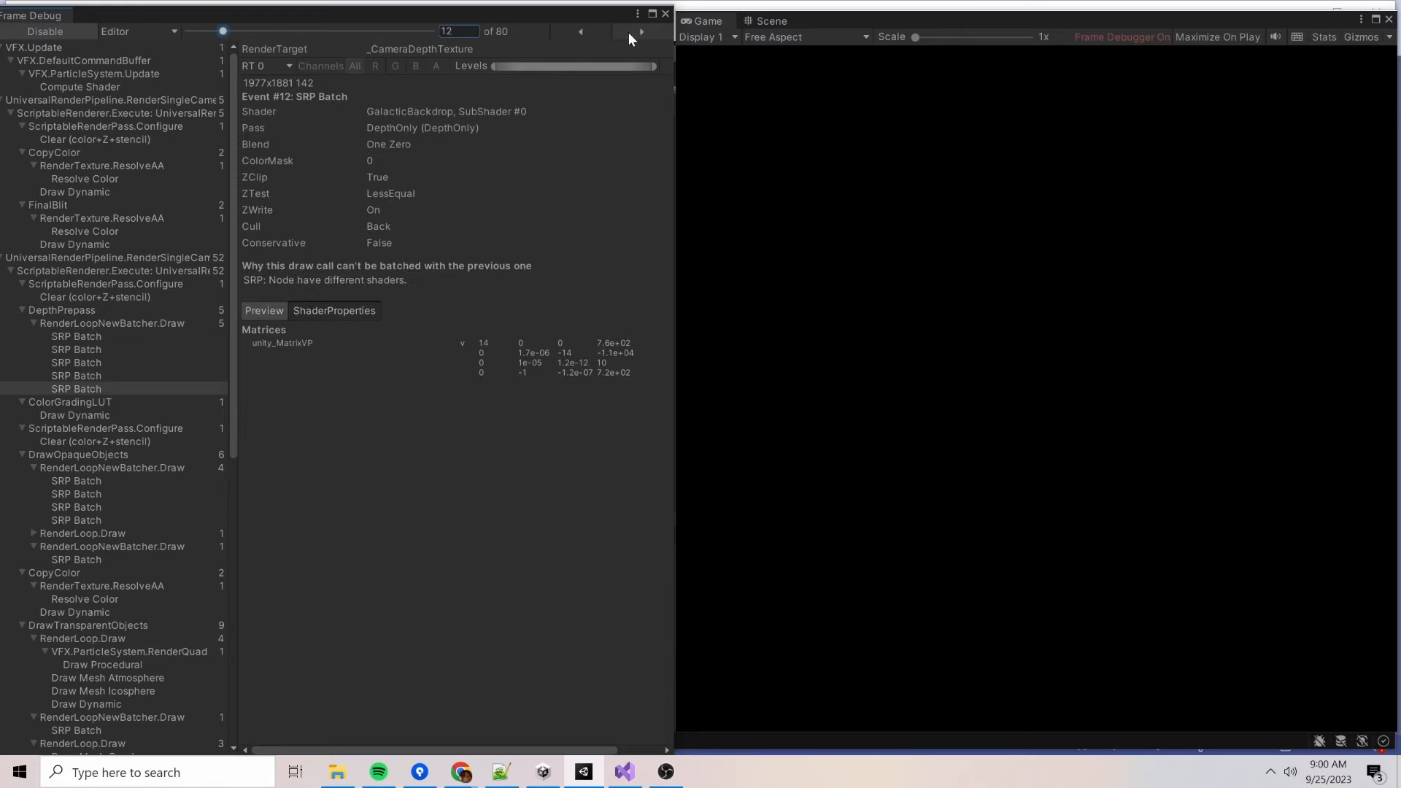
click(641, 32)
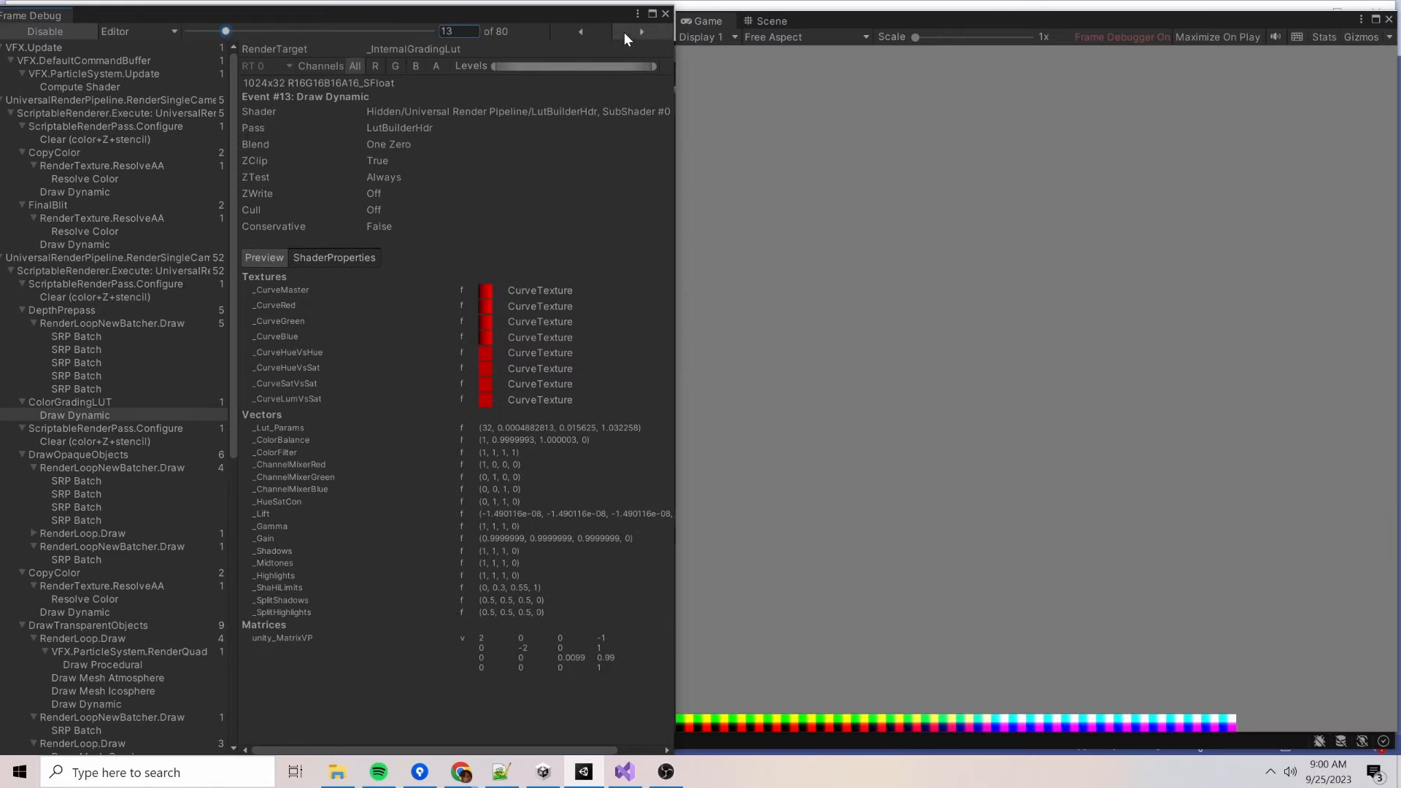
click(641, 32)
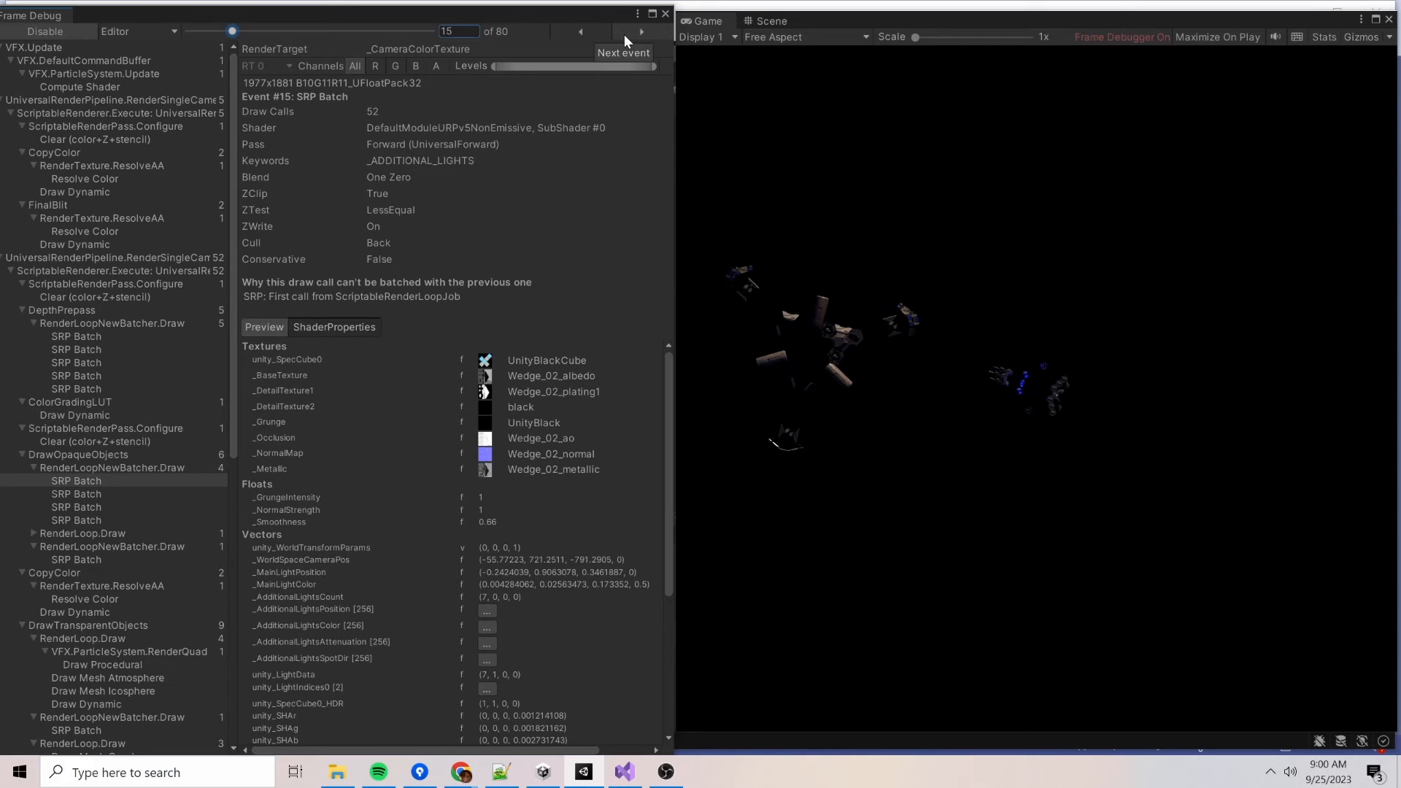
click(640, 32)
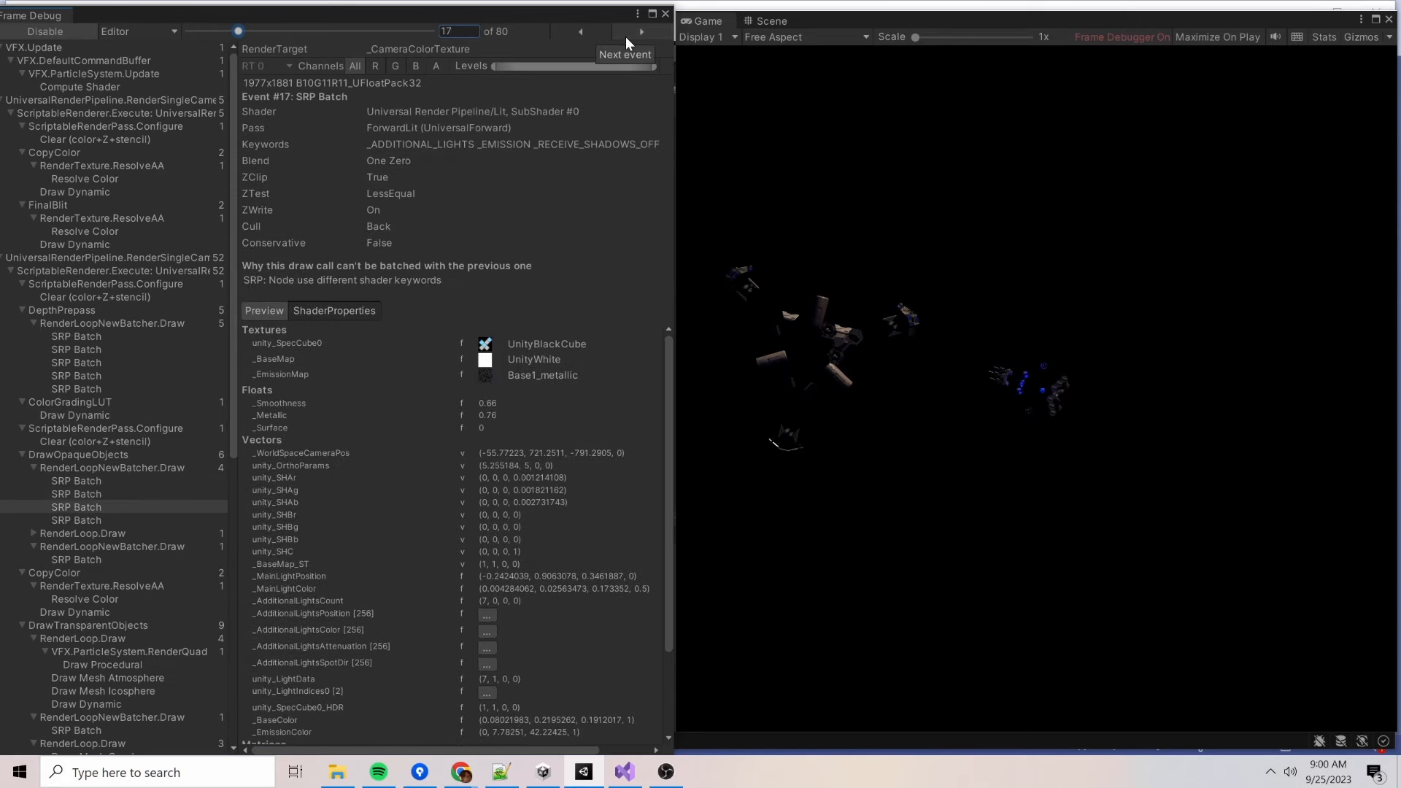
click(641, 31)
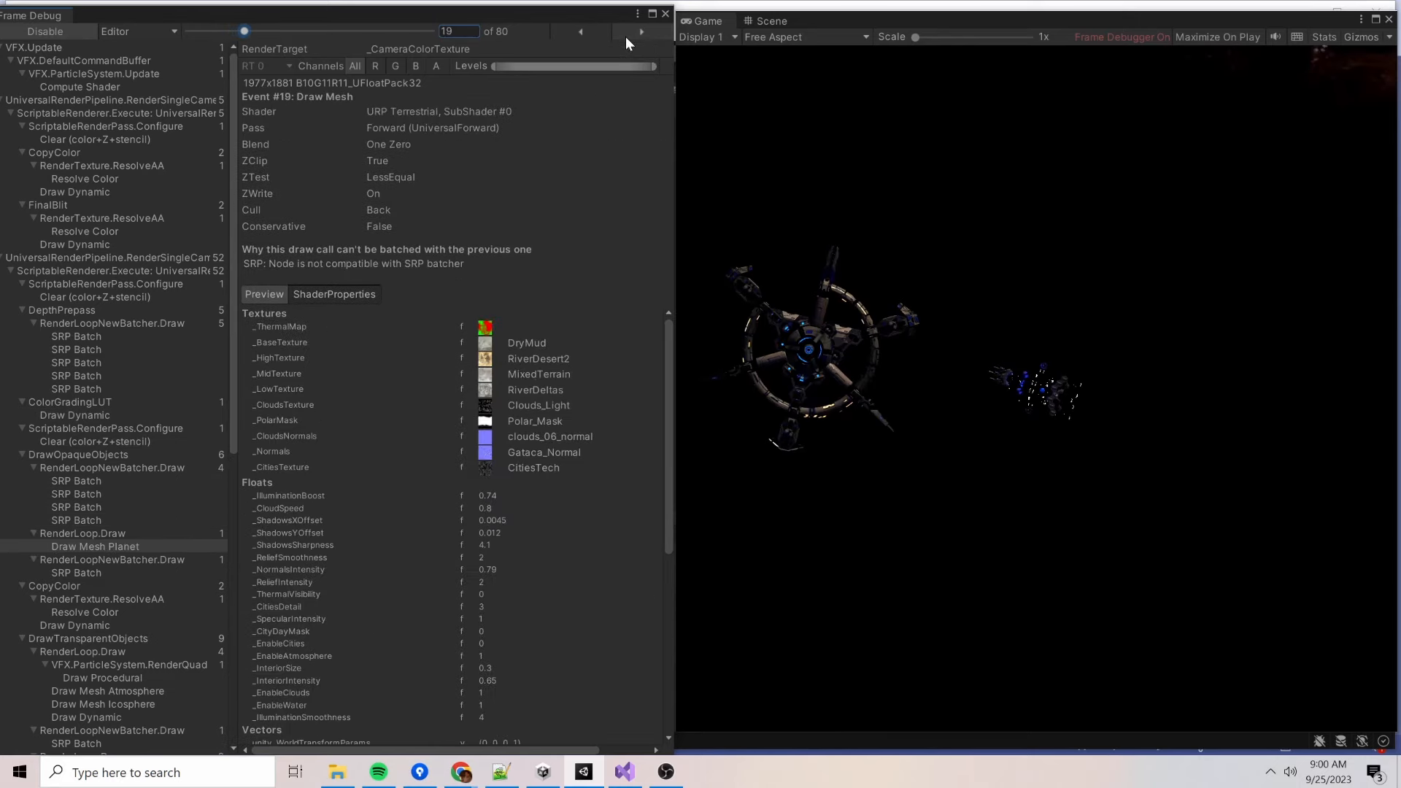
click(642, 31)
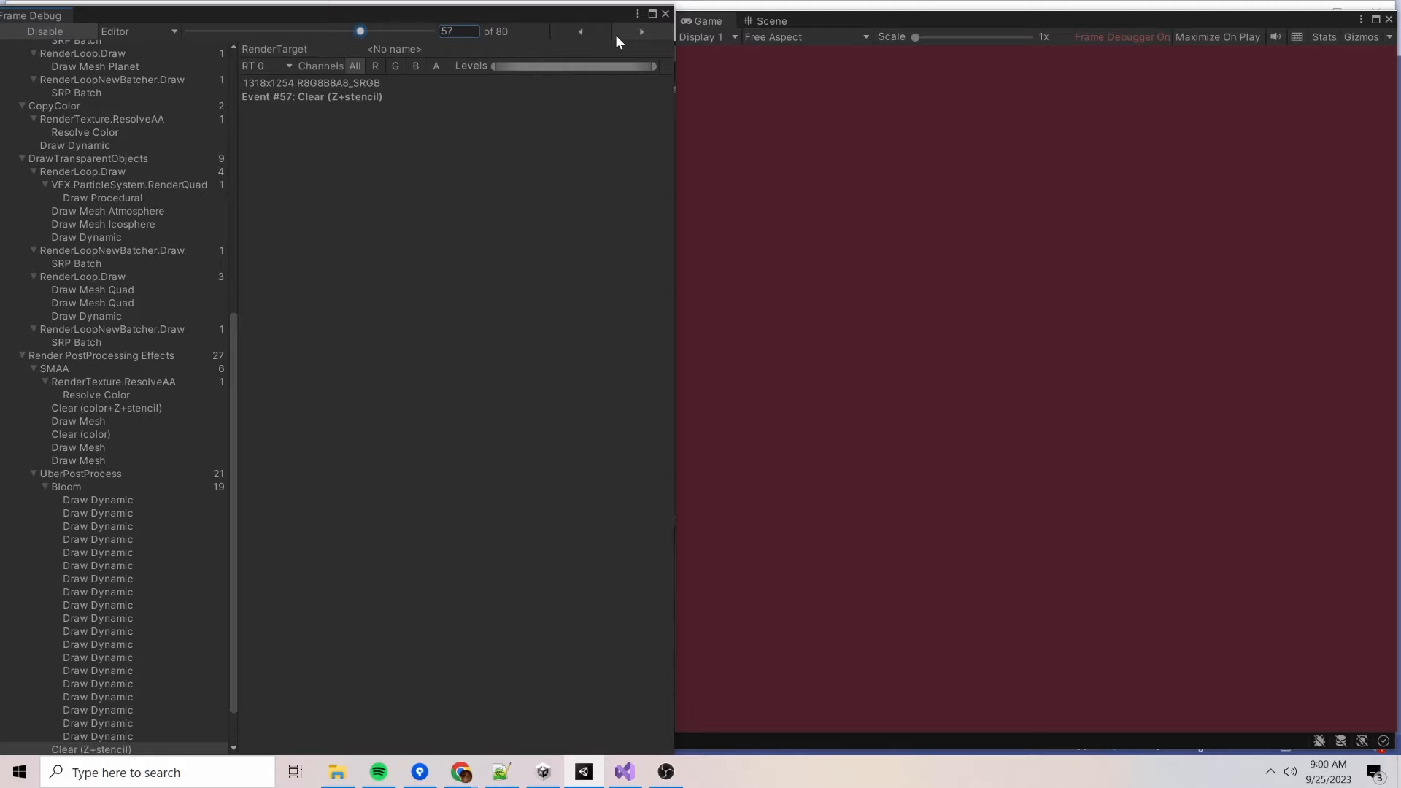
Step: Walk back from event 57 through the Bloom blur passes toward event 39
click(580, 31)
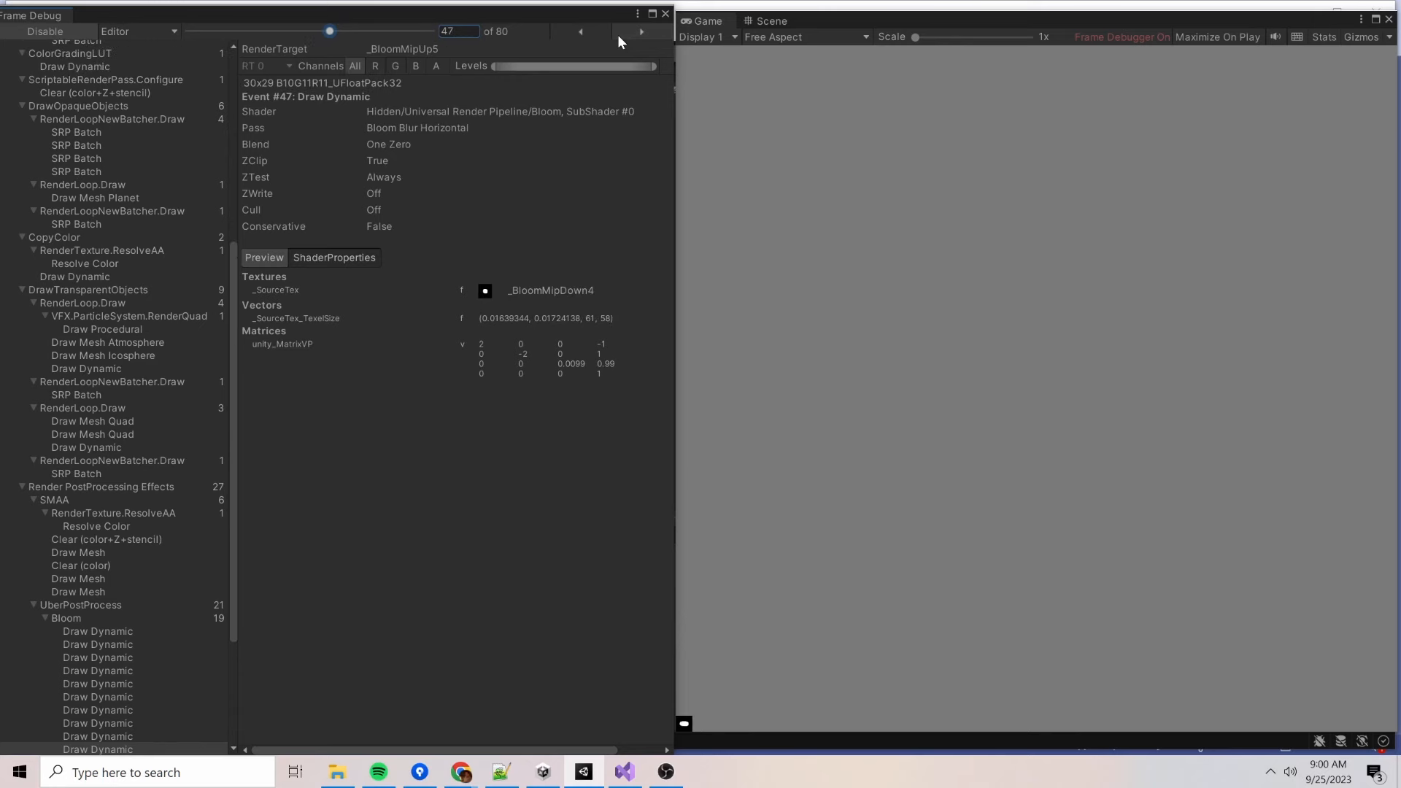
click(580, 32)
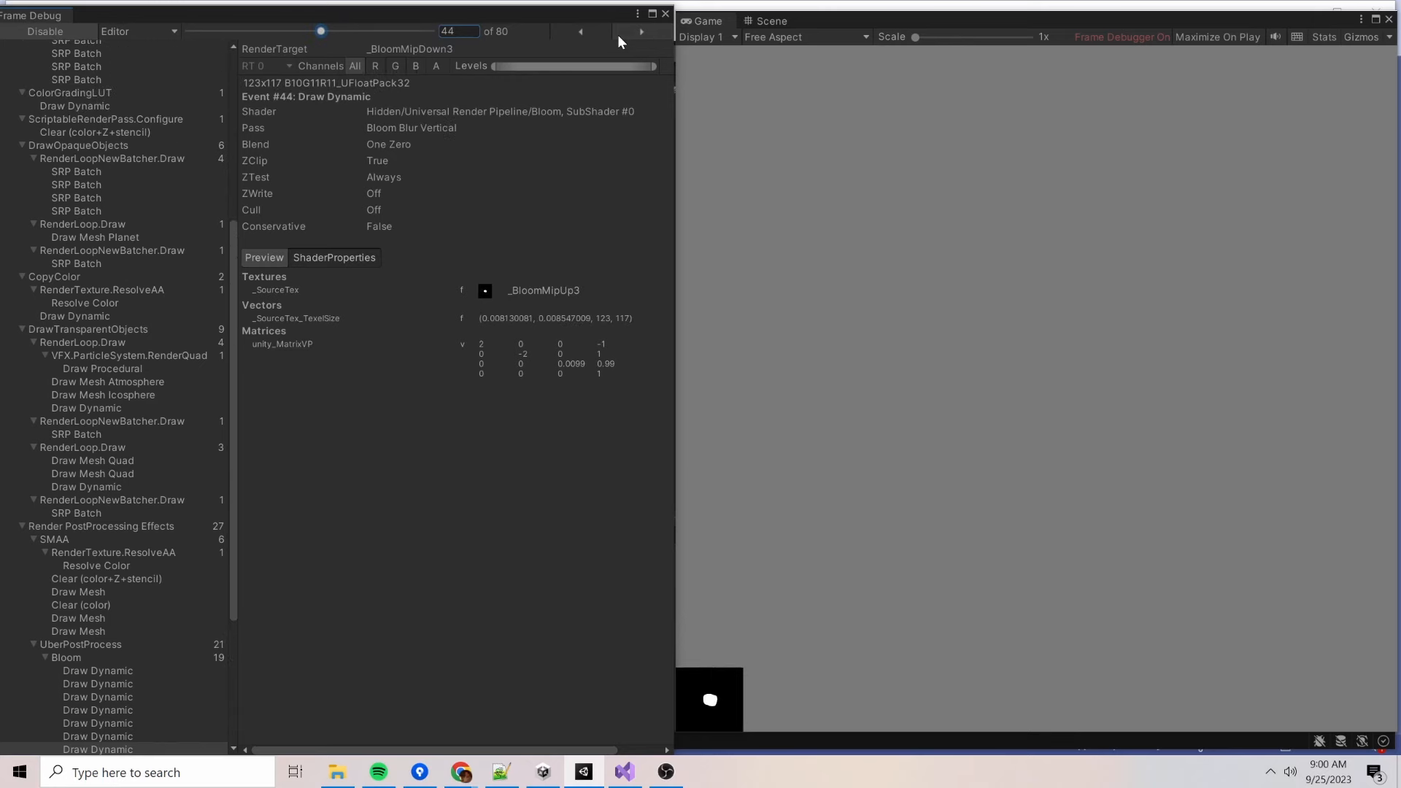
click(578, 32)
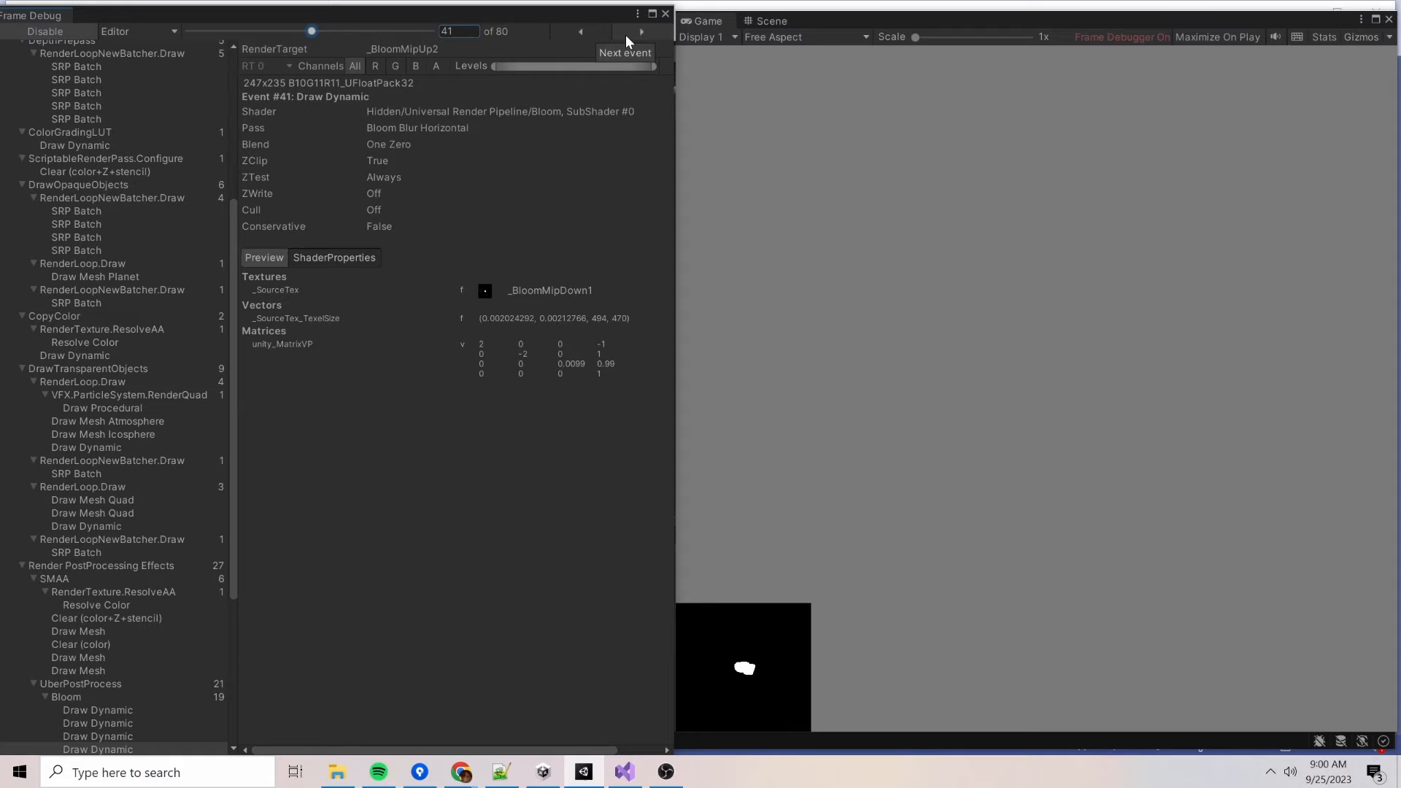
click(579, 31)
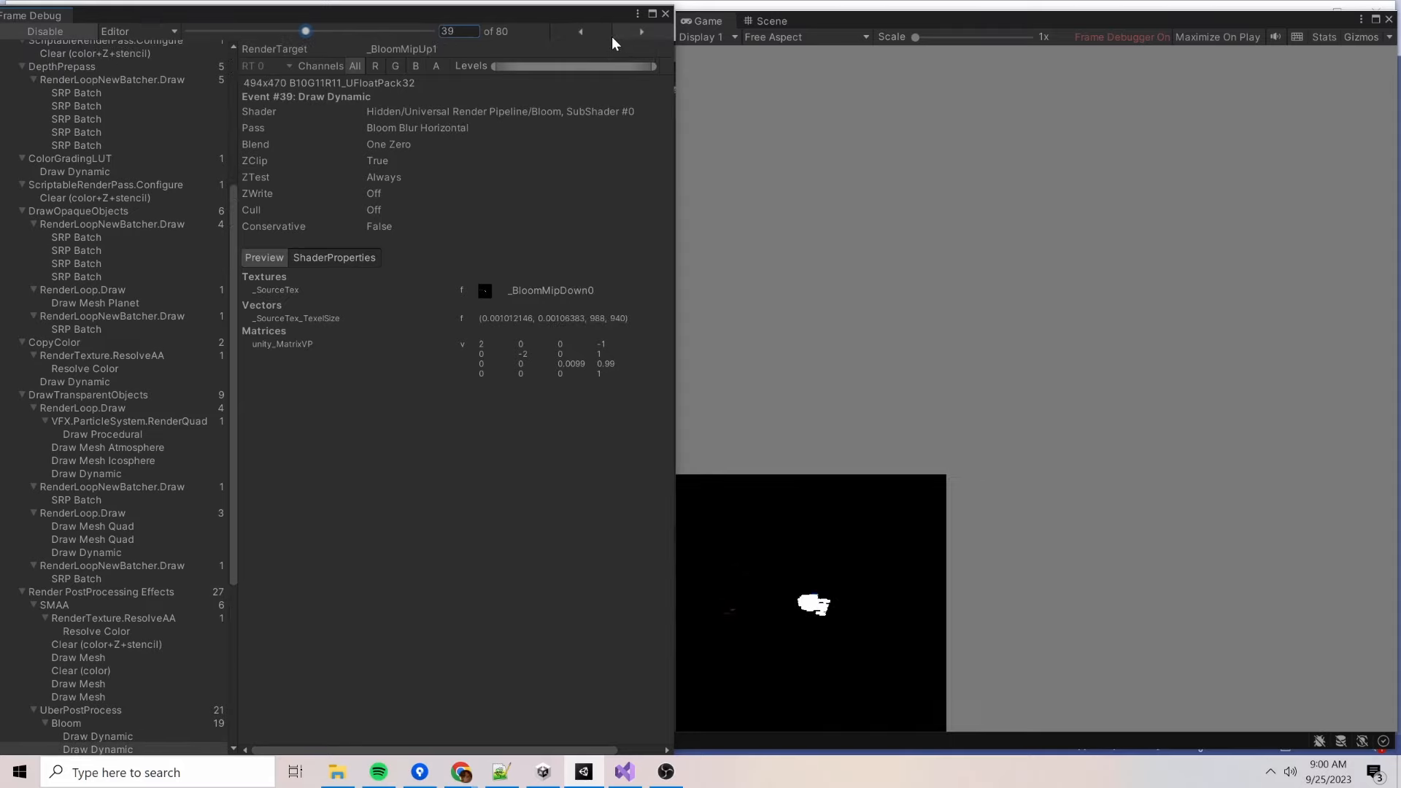
click(580, 31)
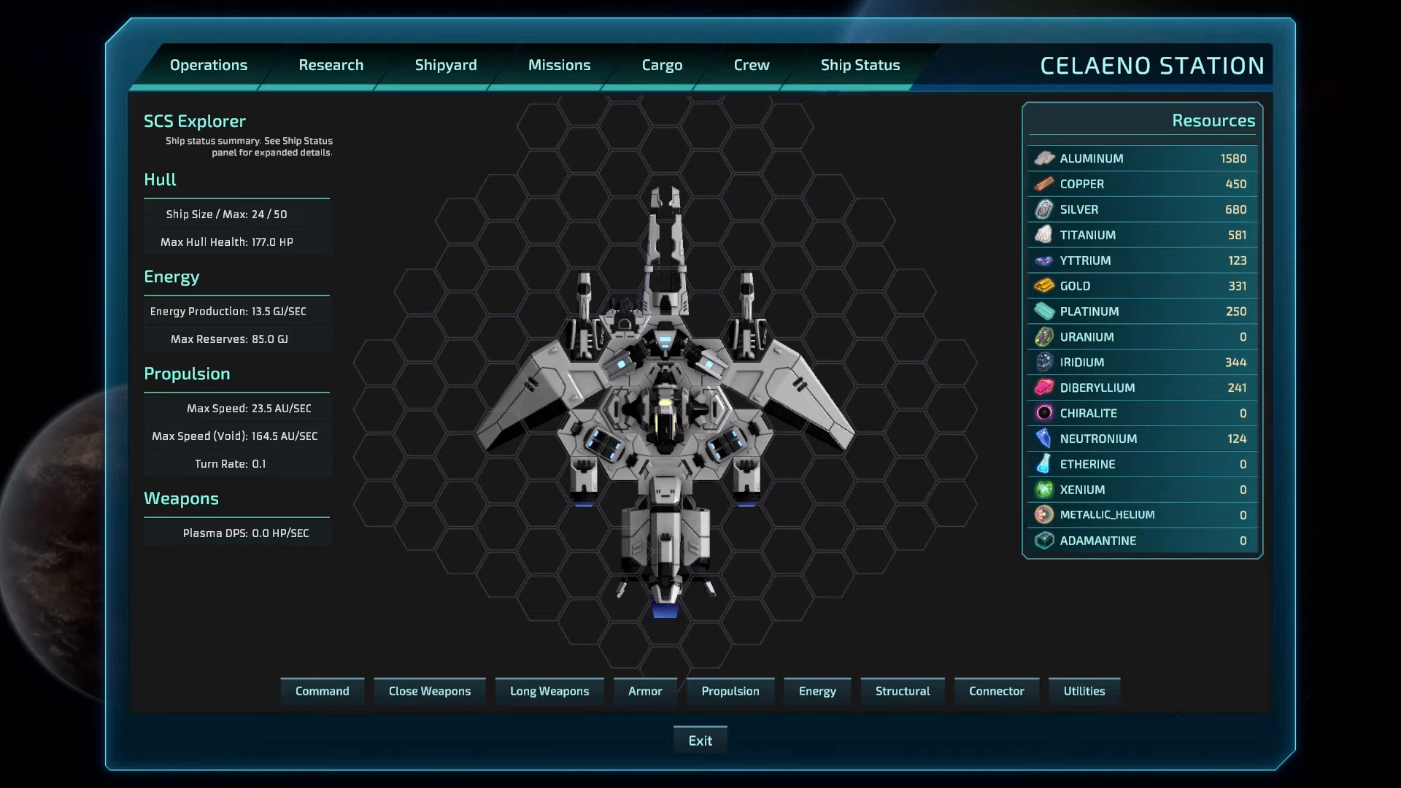
Step: Bring up the SCS Explorer design in Celaeno Station's shipyard
click(700, 741)
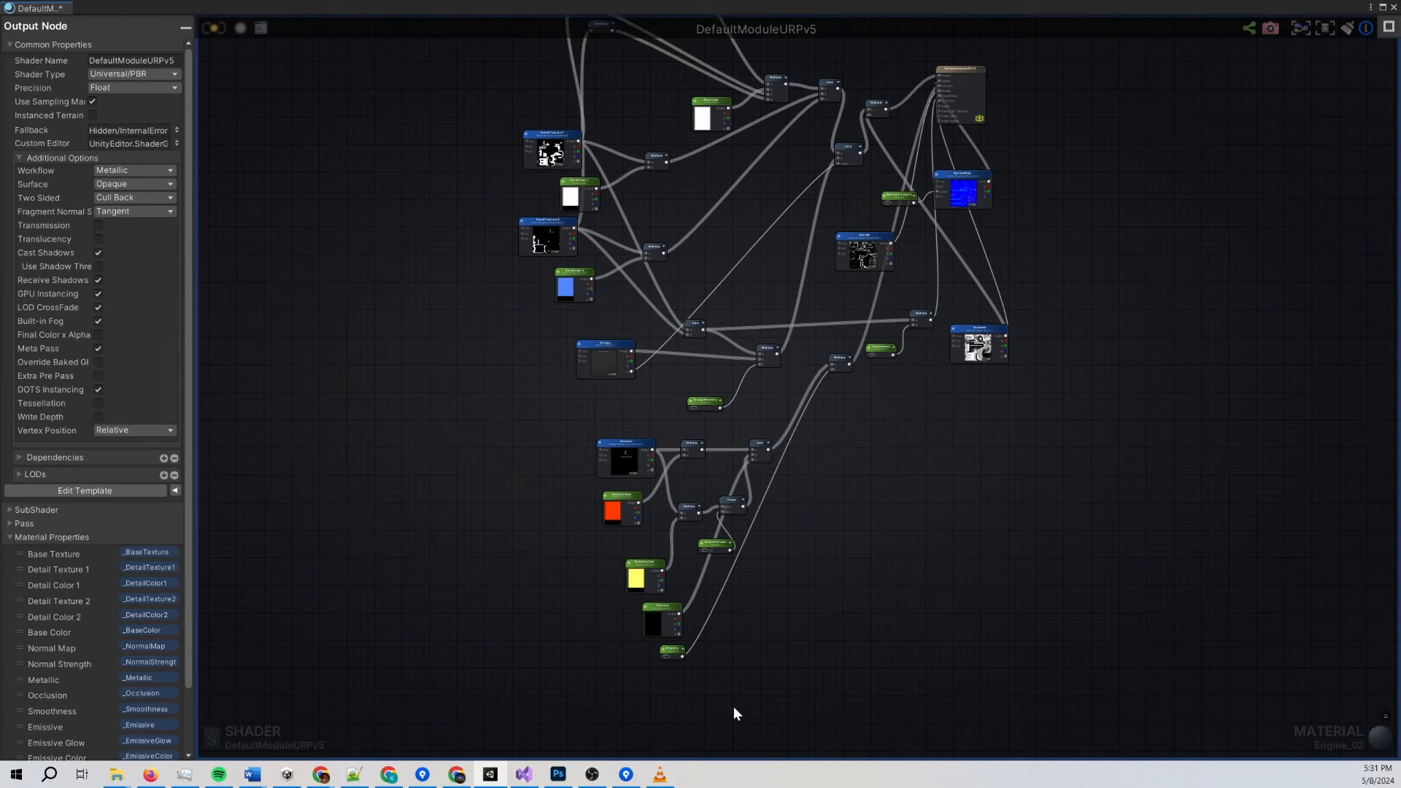
mouse_move(698, 689)
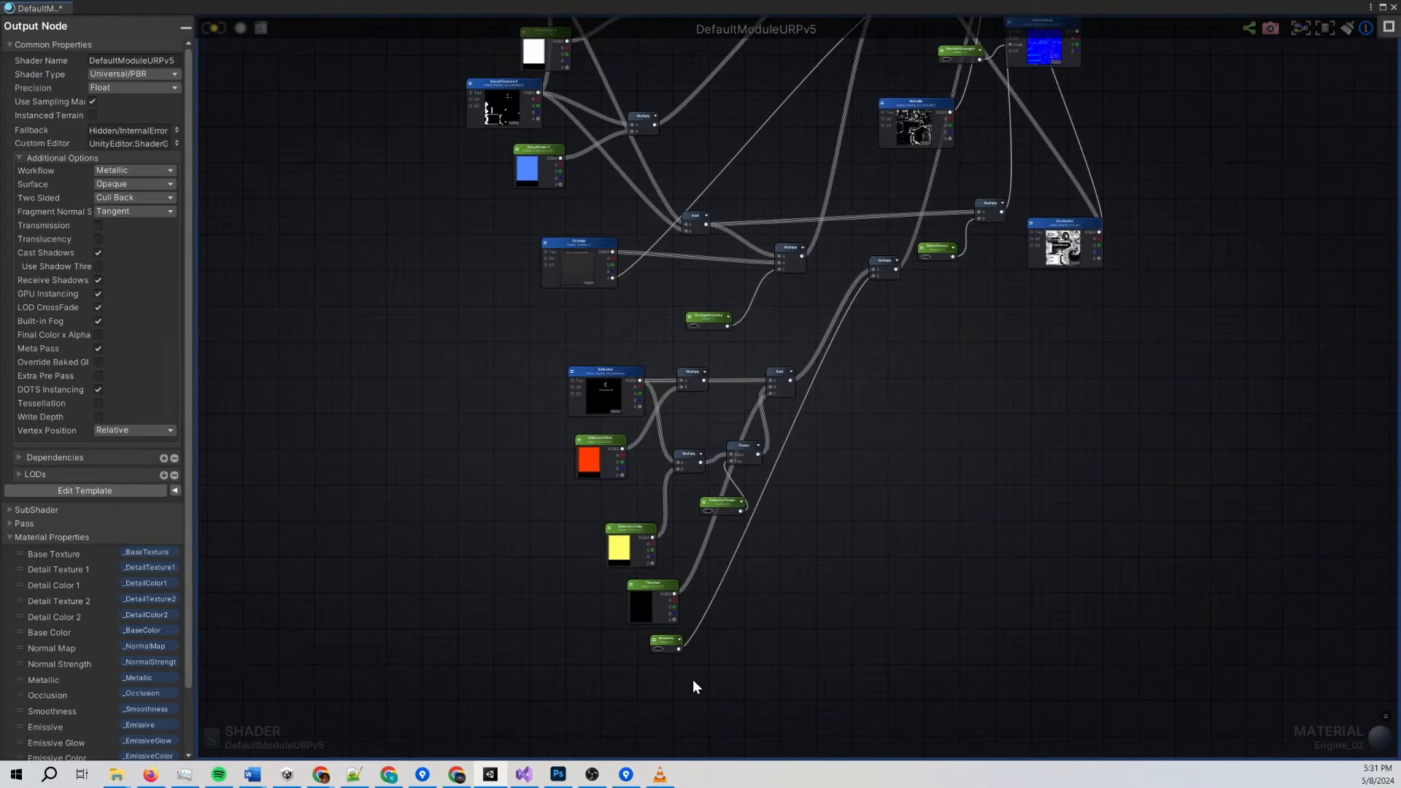
Step: Scroll the DefaultModuleURPv5 node graph to show the lower emission nodes
scroll(up, 3)
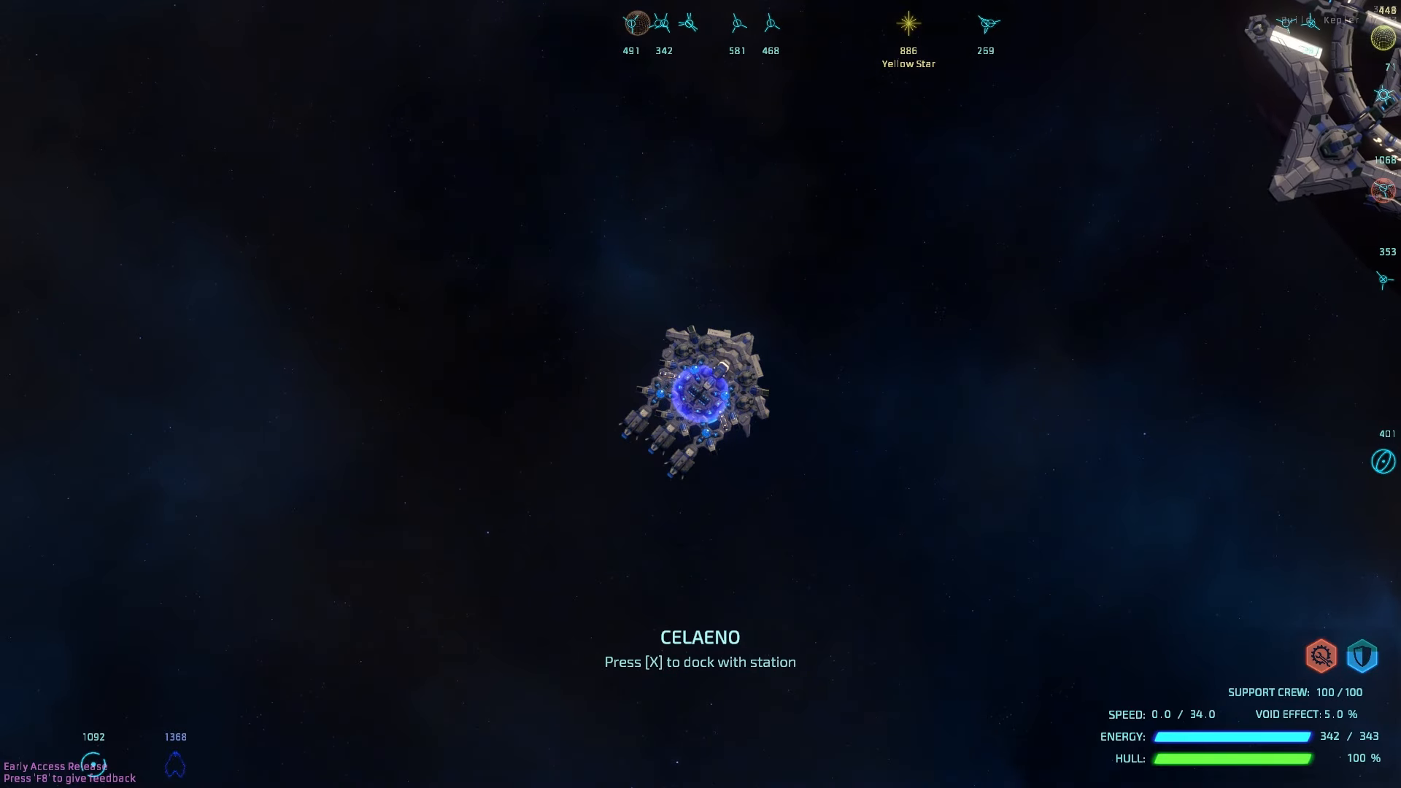
Step: Dock at Celaeno with X, view The Andromeda in the shipyard, then switch windows
key(x)
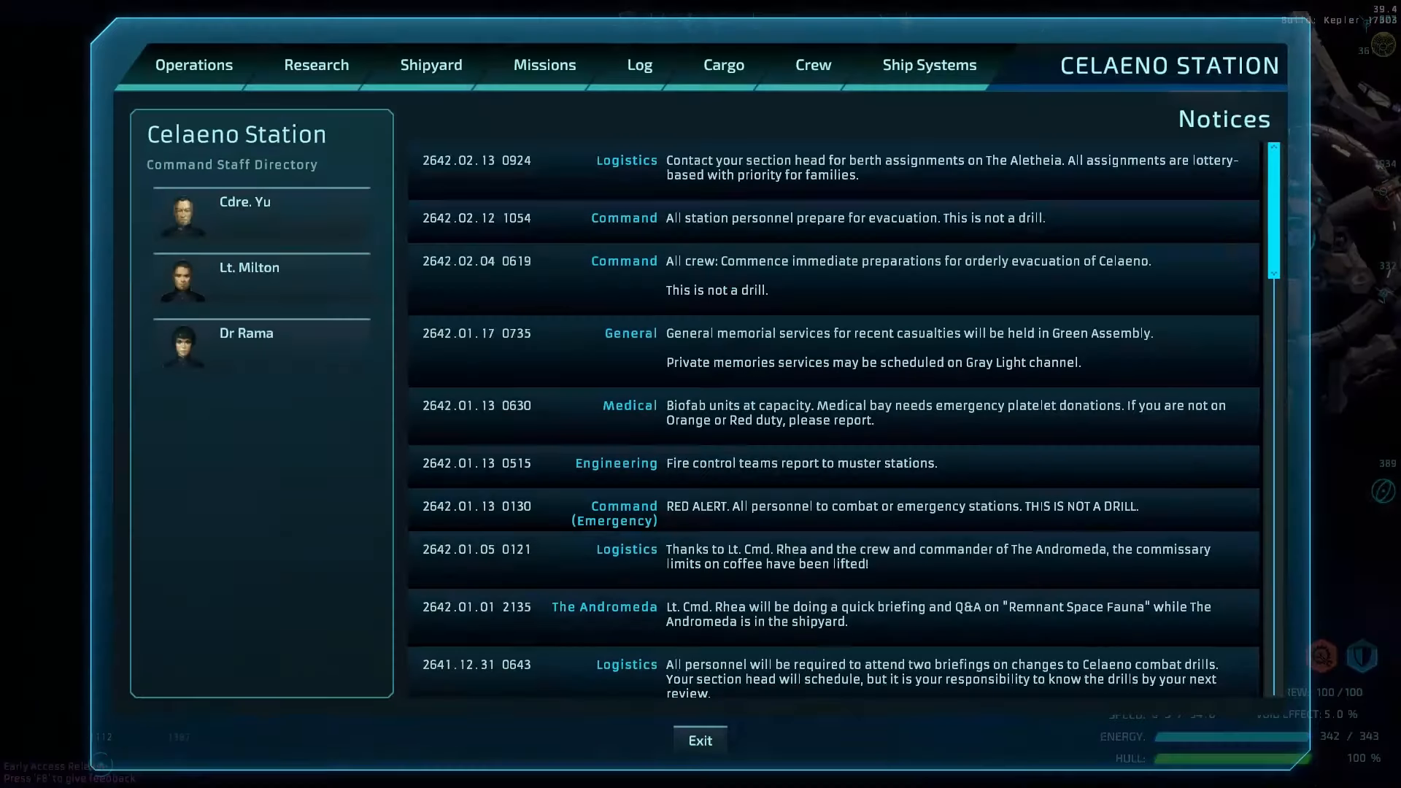
click(430, 64)
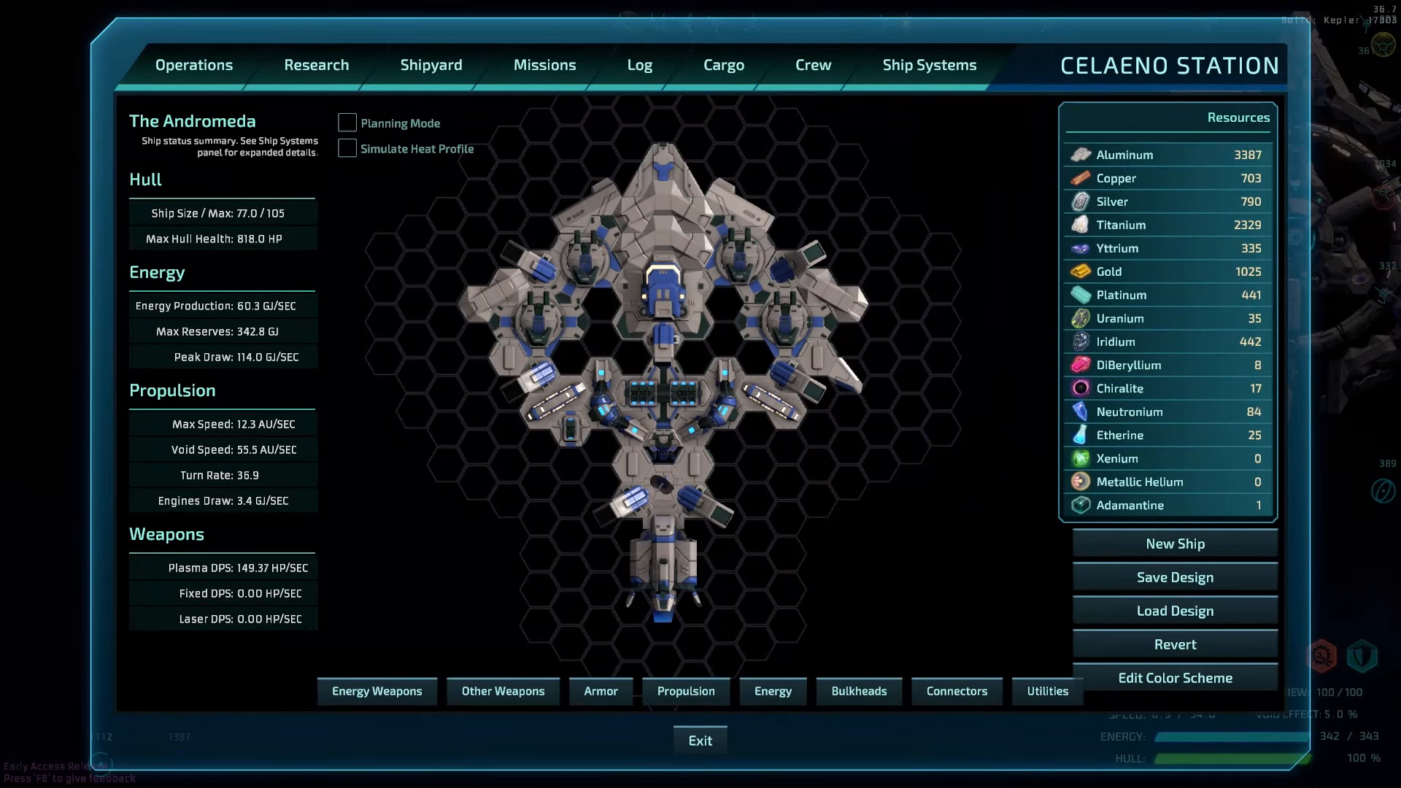
key(alt+tab)
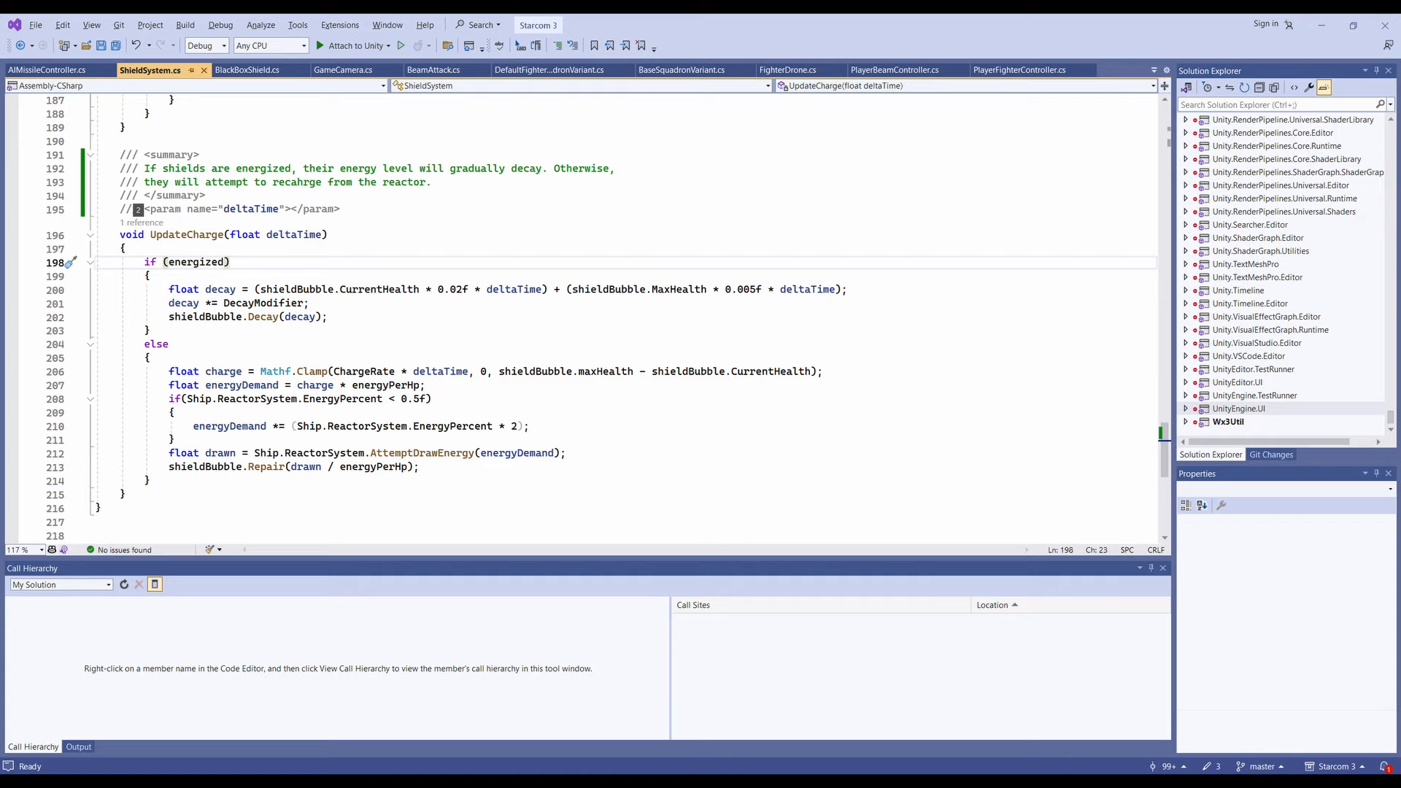
click(365, 45)
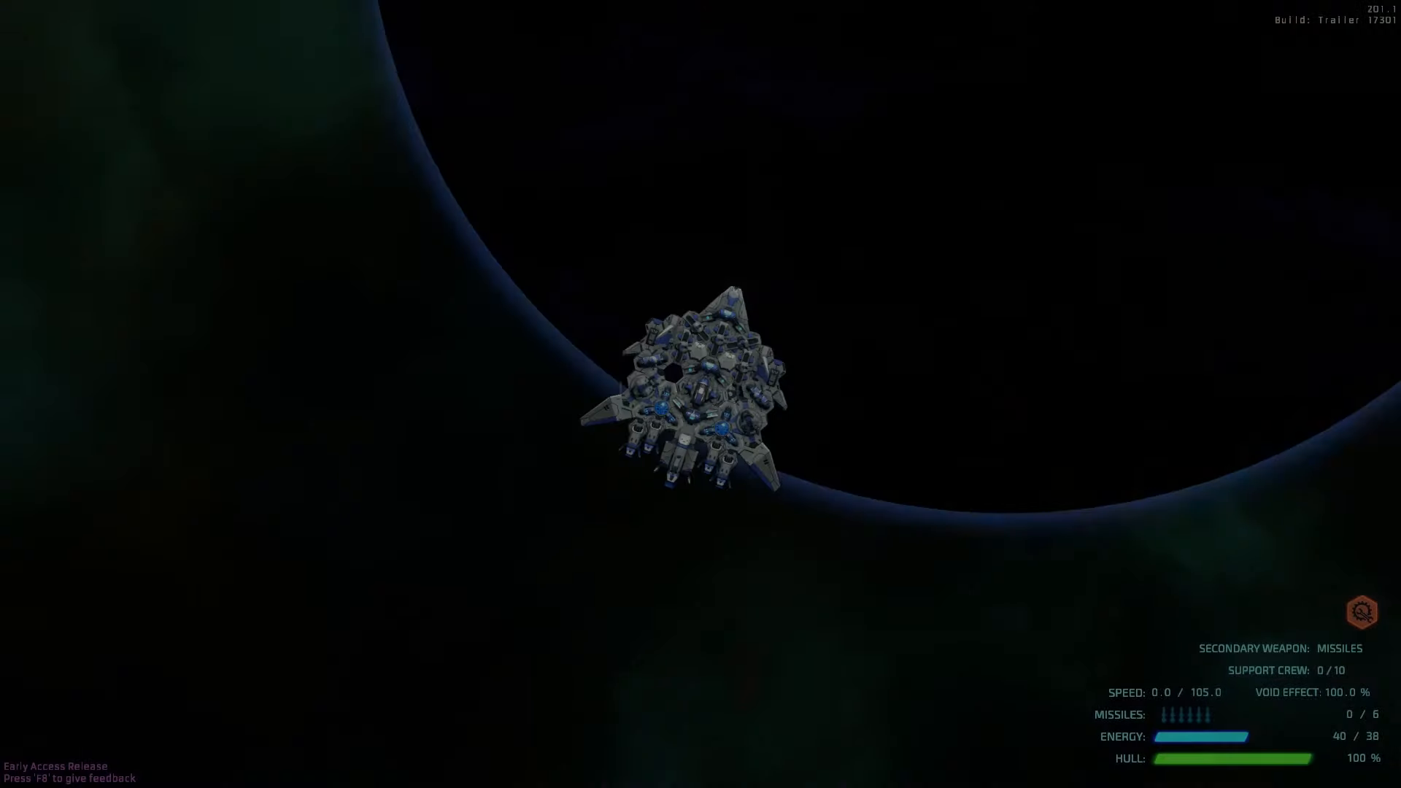